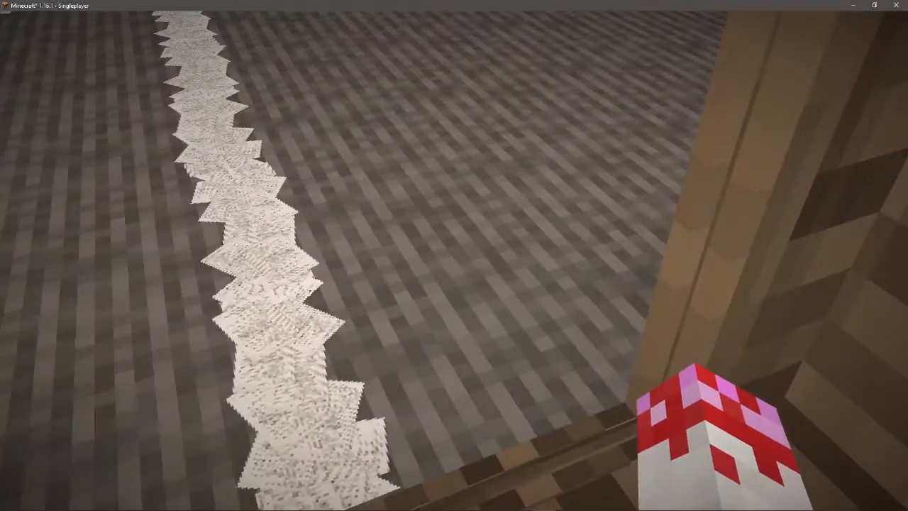
mouse_move(454, 255)
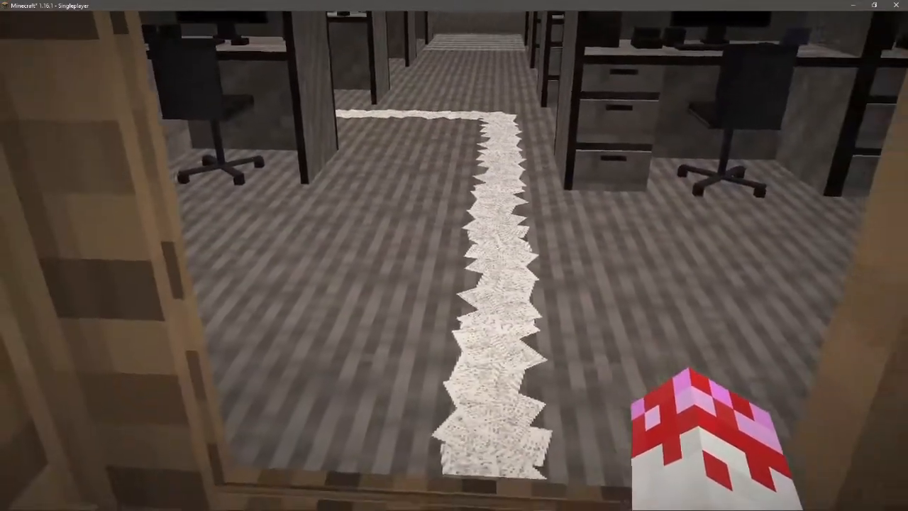
mouse_move(454, 256)
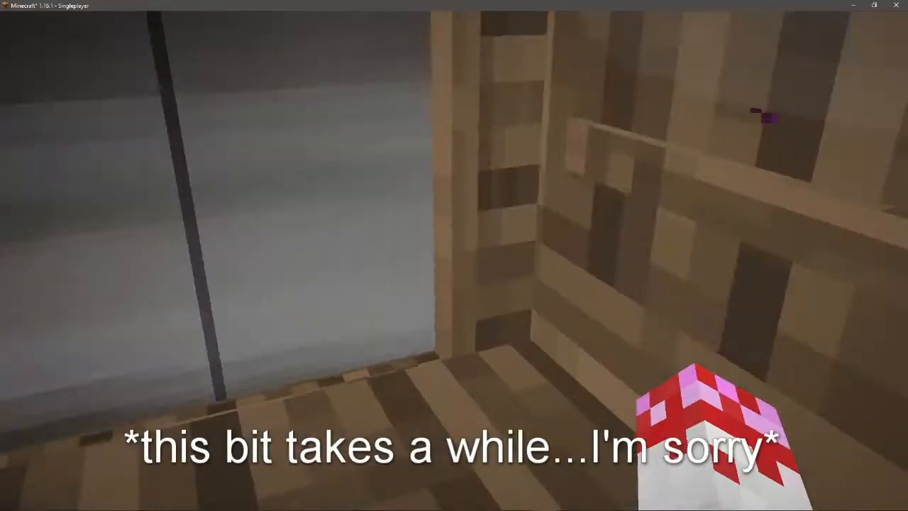
Step: Bring up the video settings showing Fancy graphics and 22-chunk render distance
key("Escape")
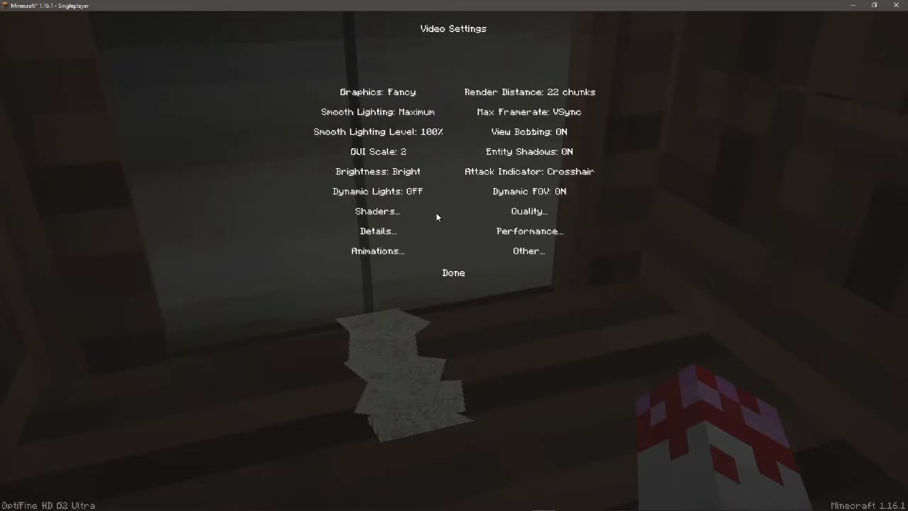
left_click(455, 273)
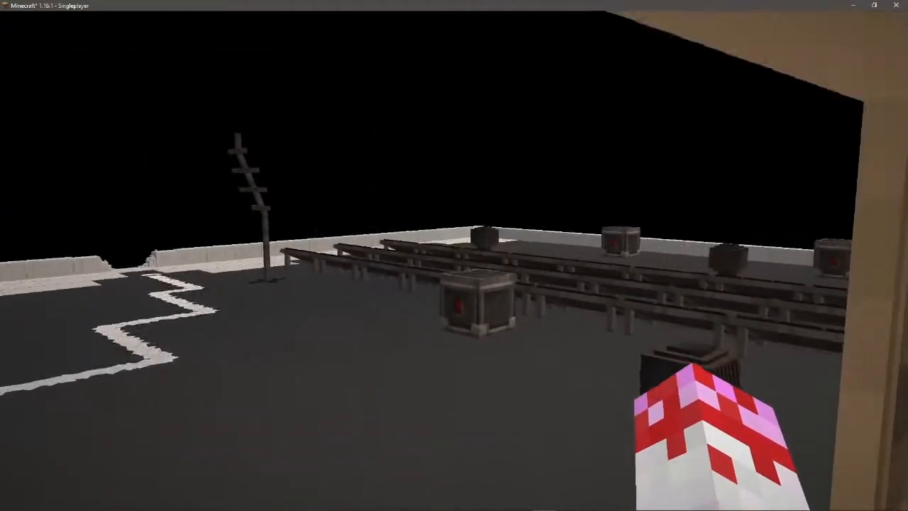
mouse_move(454, 256)
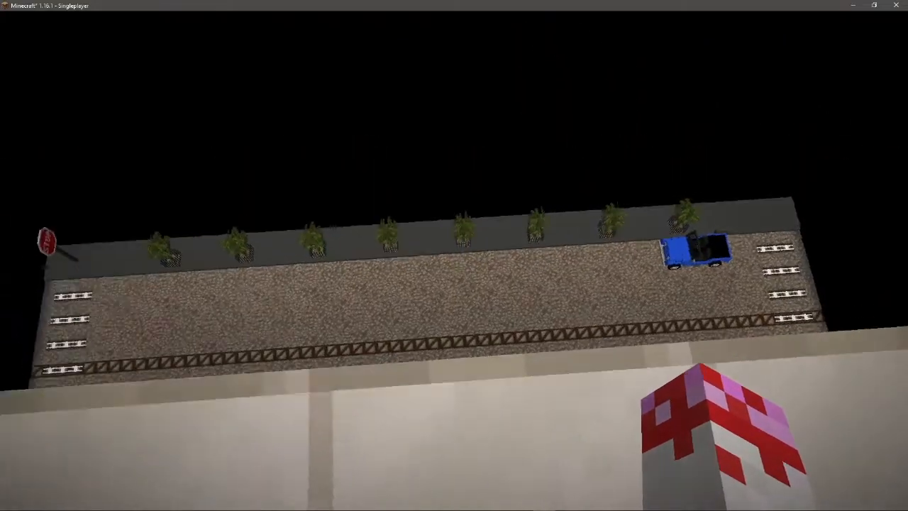
mouse_move(455, 255)
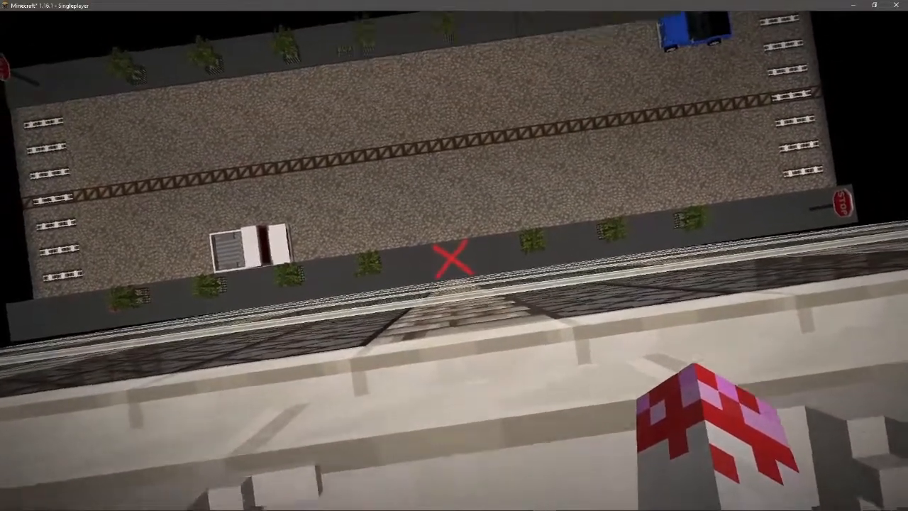
mouse_move(455, 255)
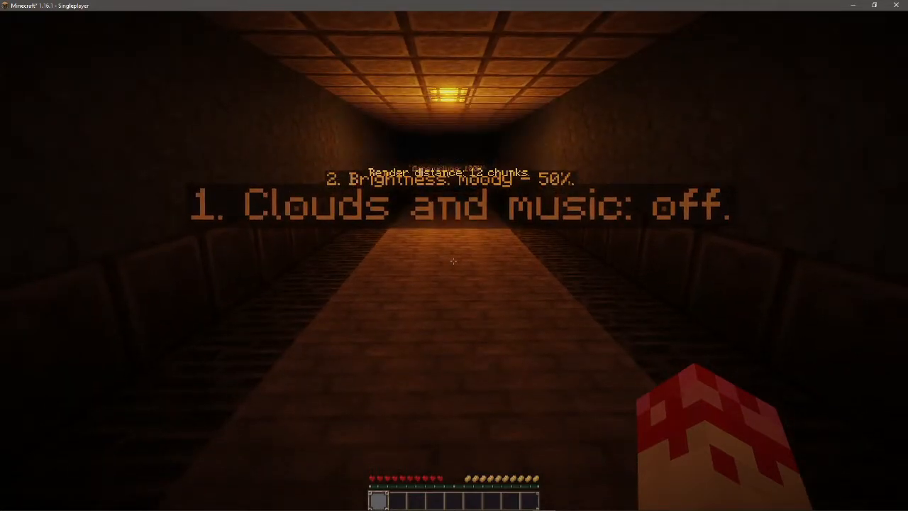
Step: Check the inventory while reading the corridor's settings recommendations
key("e")
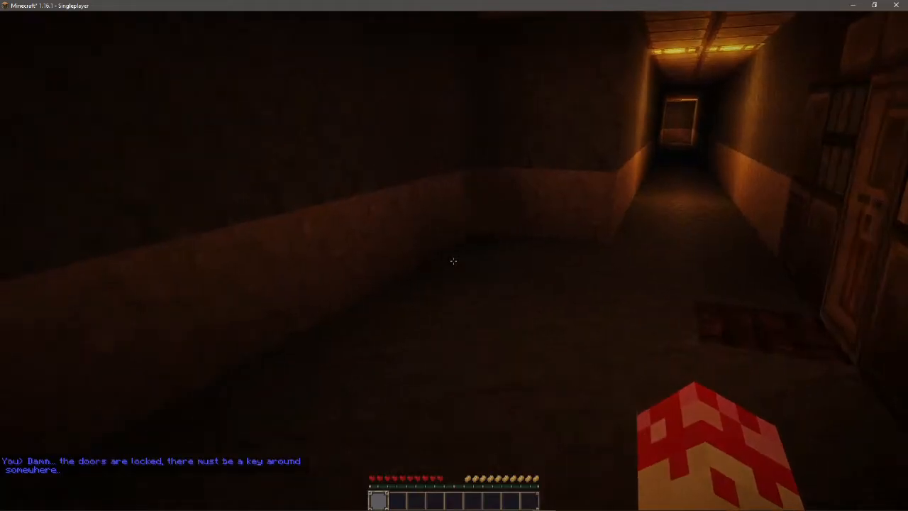
mouse_move(454, 255)
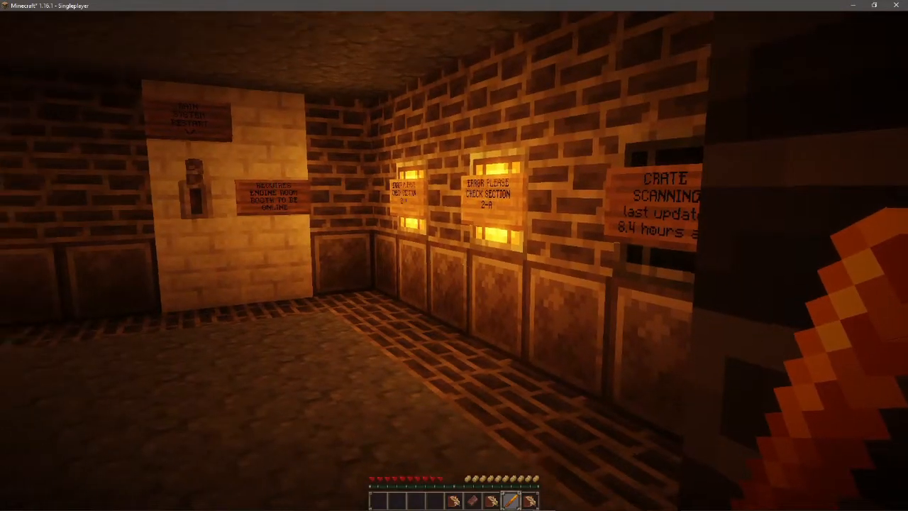
mouse_move(454, 256)
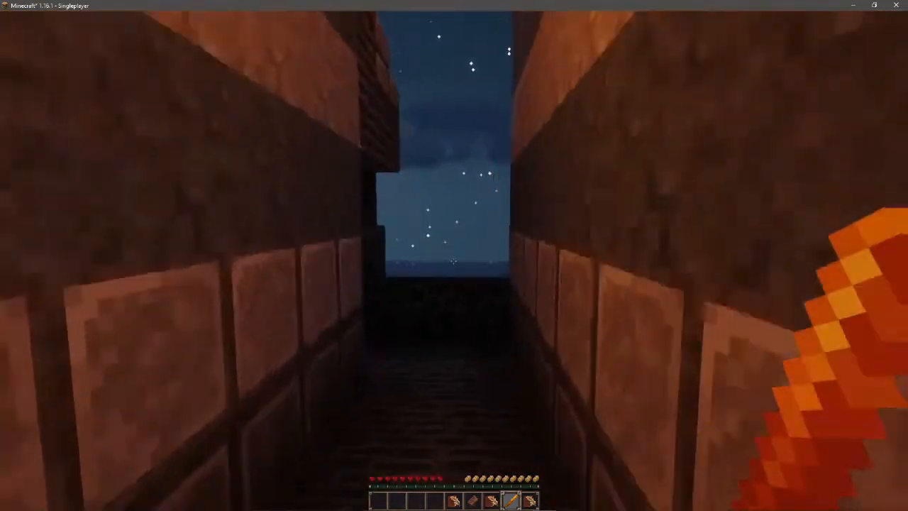
mouse_move(454, 255)
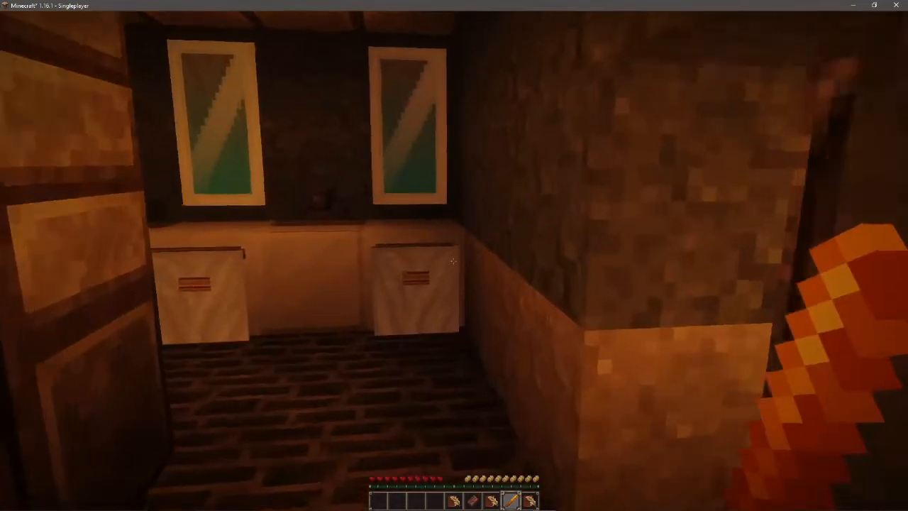
mouse_move(454, 255)
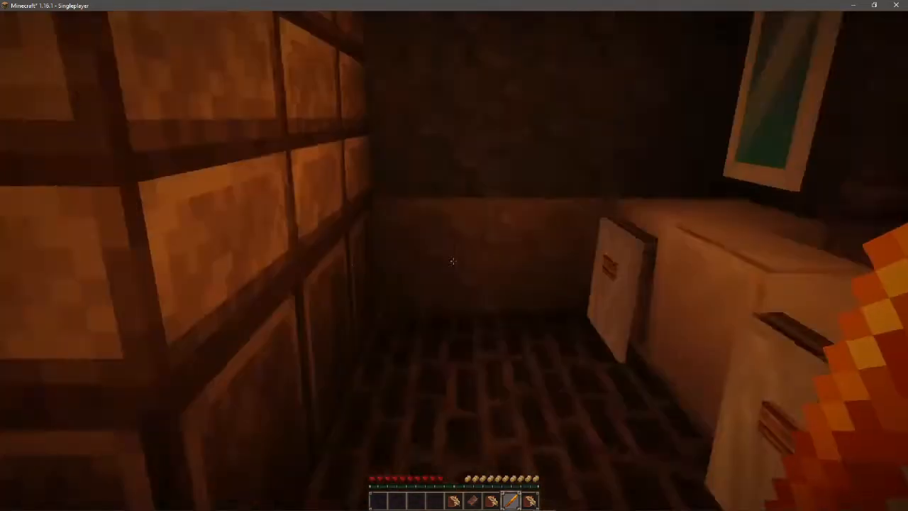
mouse_move(455, 256)
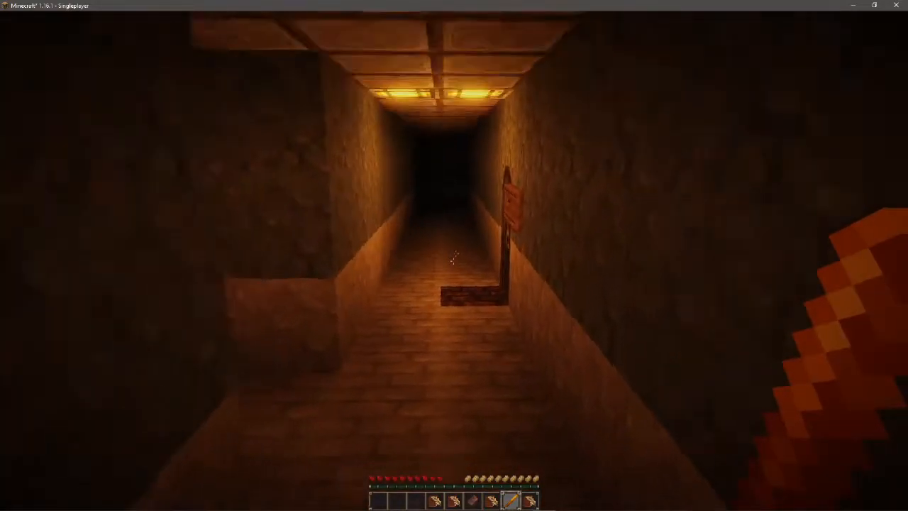
mouse_move(454, 256)
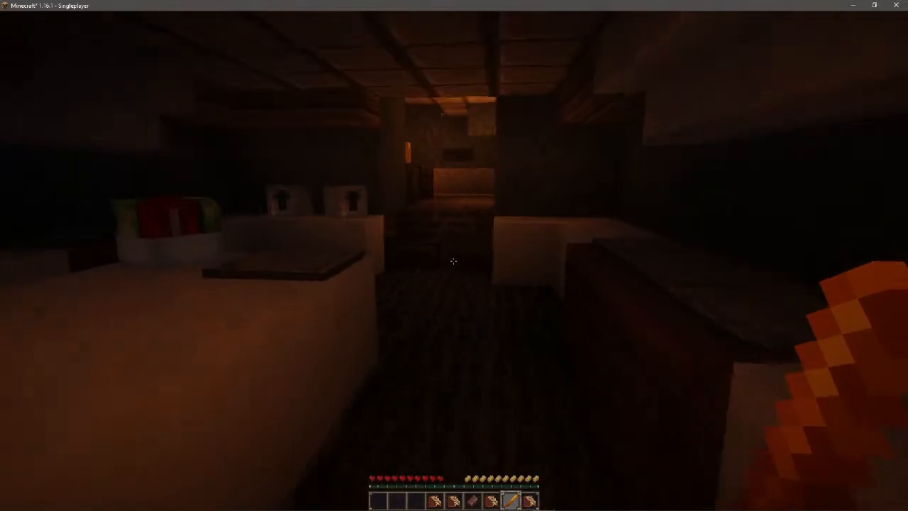
mouse_move(454, 255)
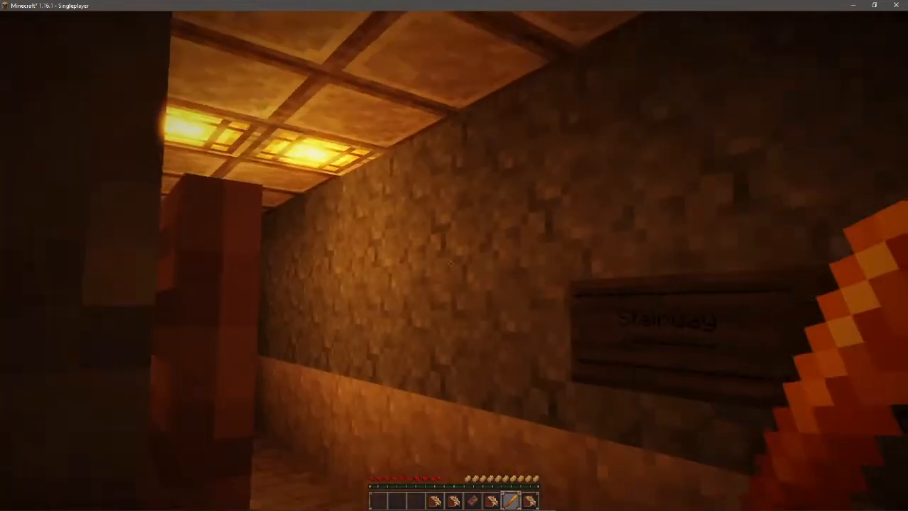
mouse_move(454, 255)
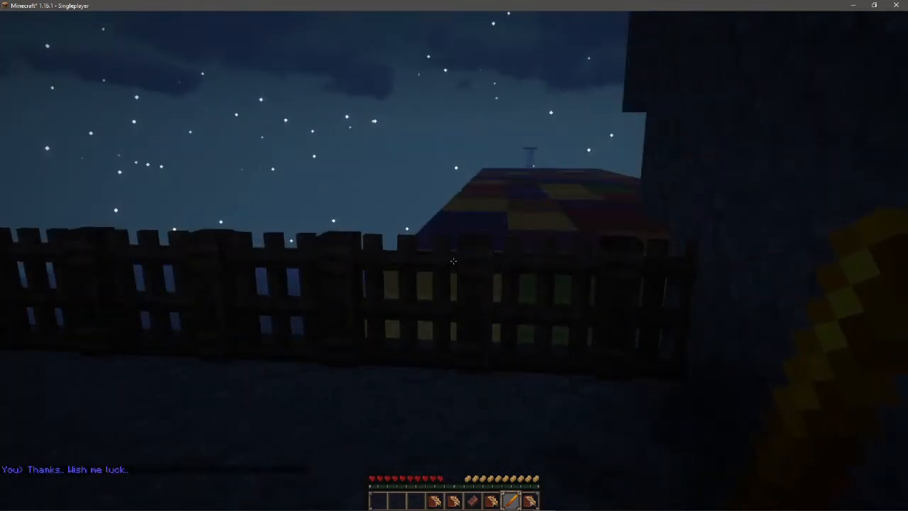
mouse_move(454, 255)
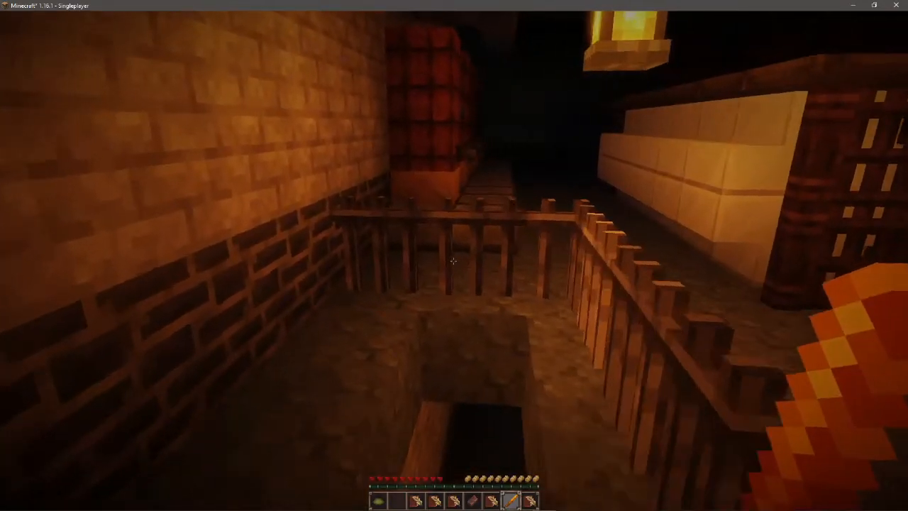
mouse_move(454, 256)
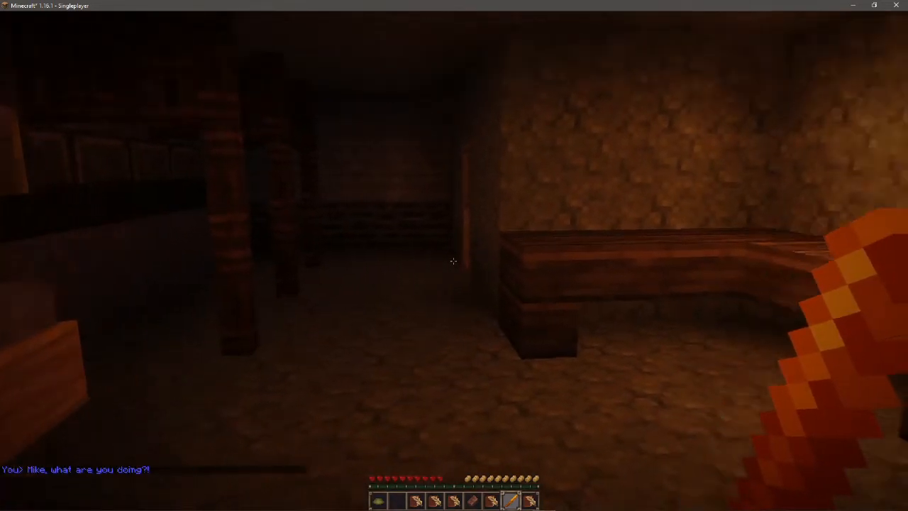
mouse_move(454, 256)
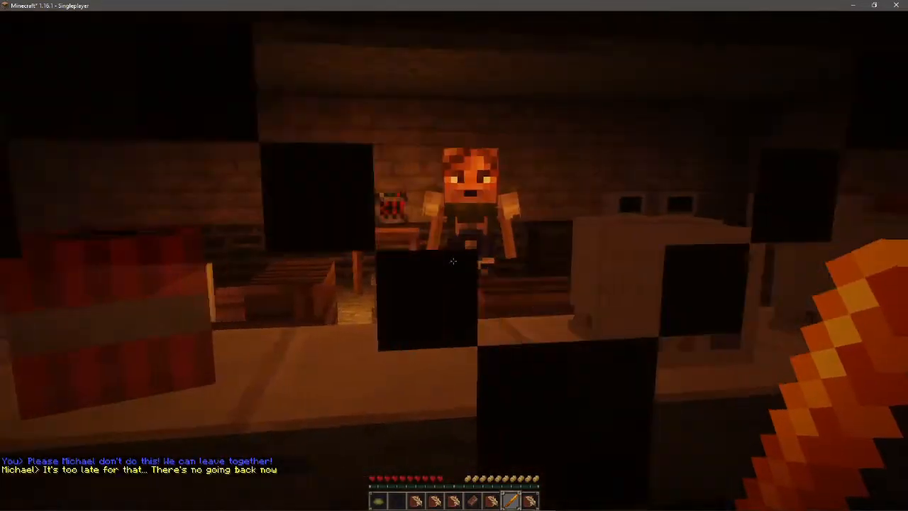
mouse_move(454, 255)
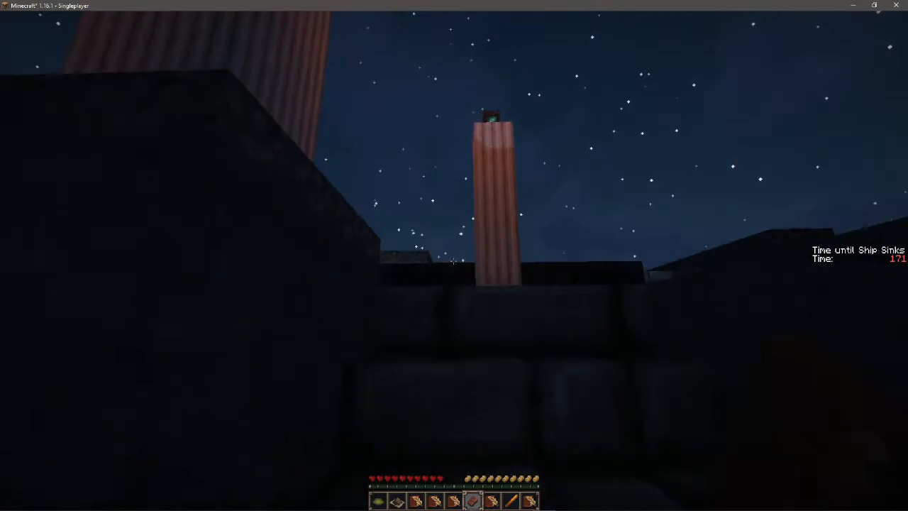
mouse_move(455, 255)
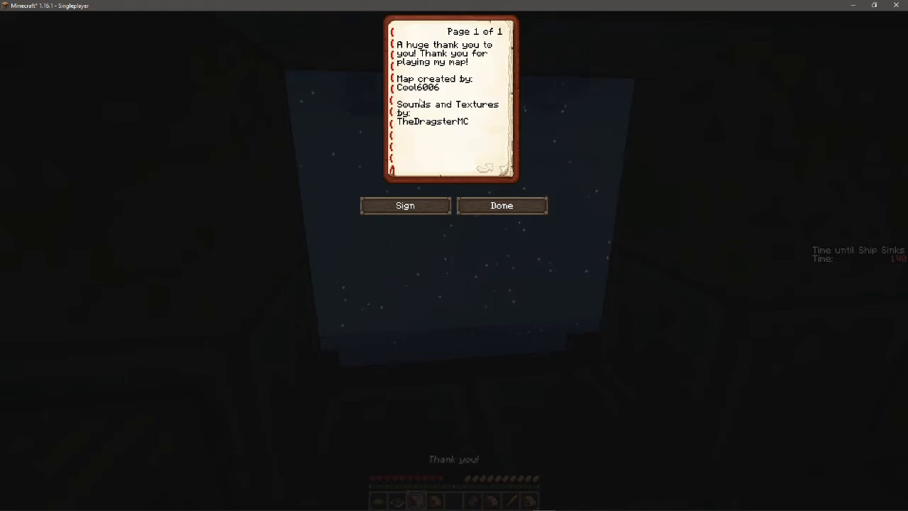
mouse_move(471, 153)
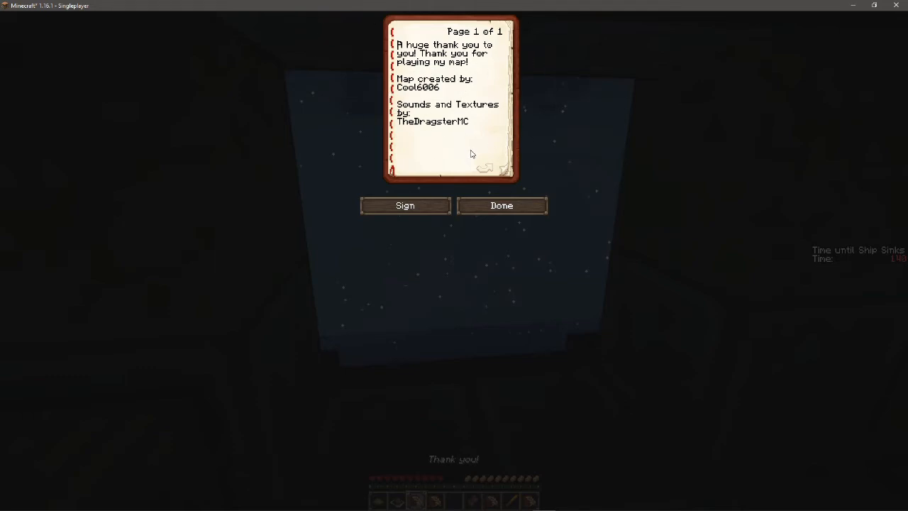
Step: Read through the credits and fair-use information books, then close them to face the figure
left_click(502, 204)
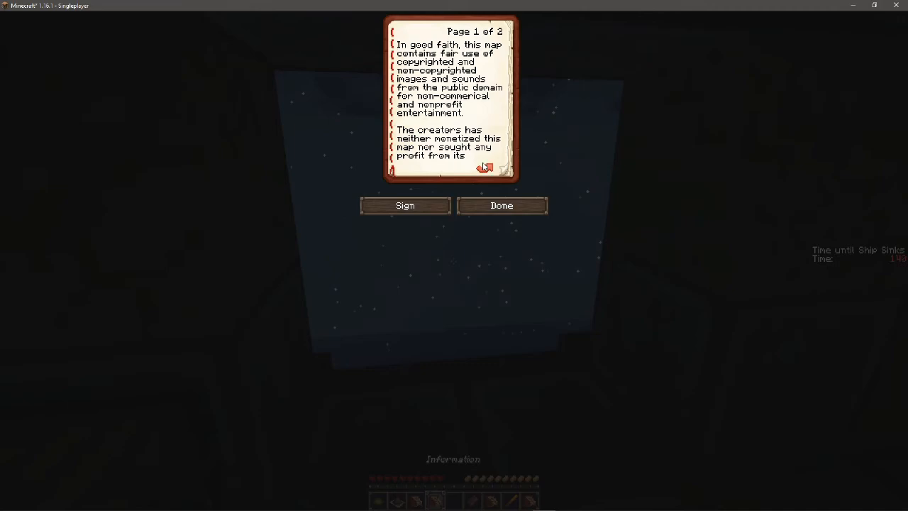
left_click(502, 205)
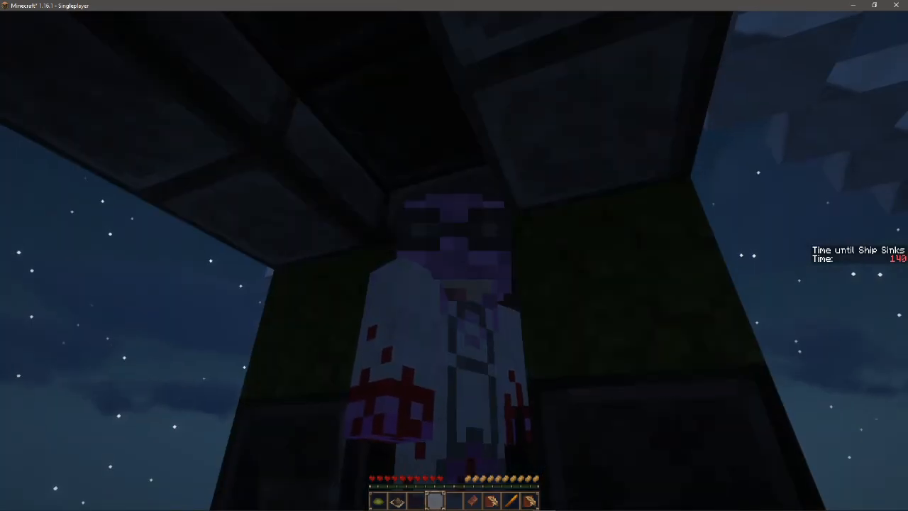
mouse_move(454, 256)
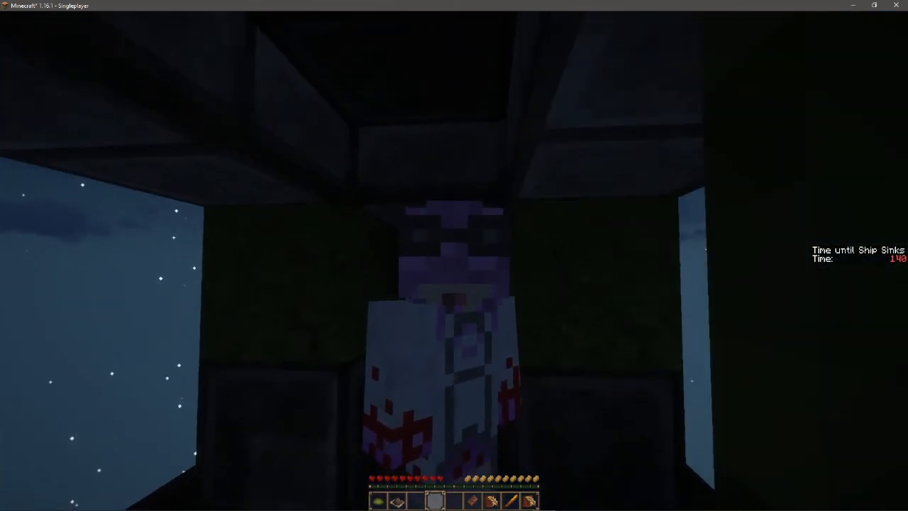